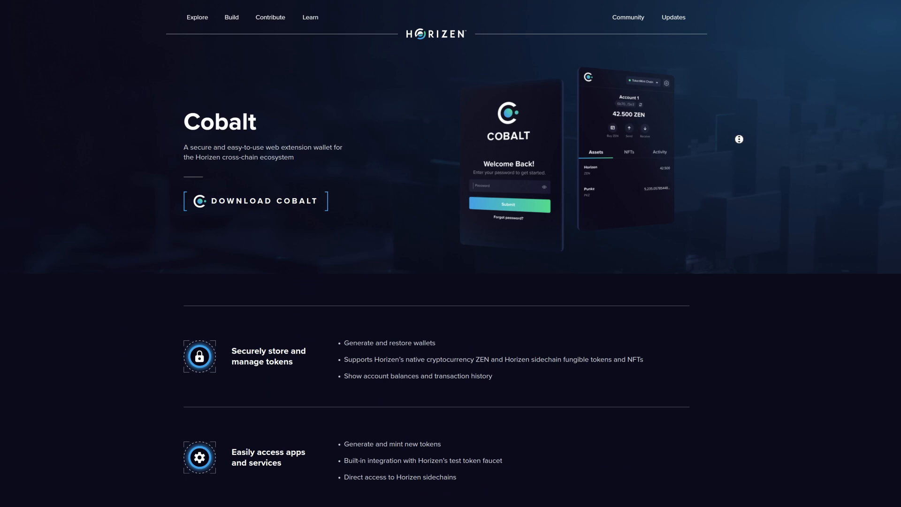
# - Browse the Cobalt site and go to its Chrome Web Store download page
pyautogui.scroll(-3)
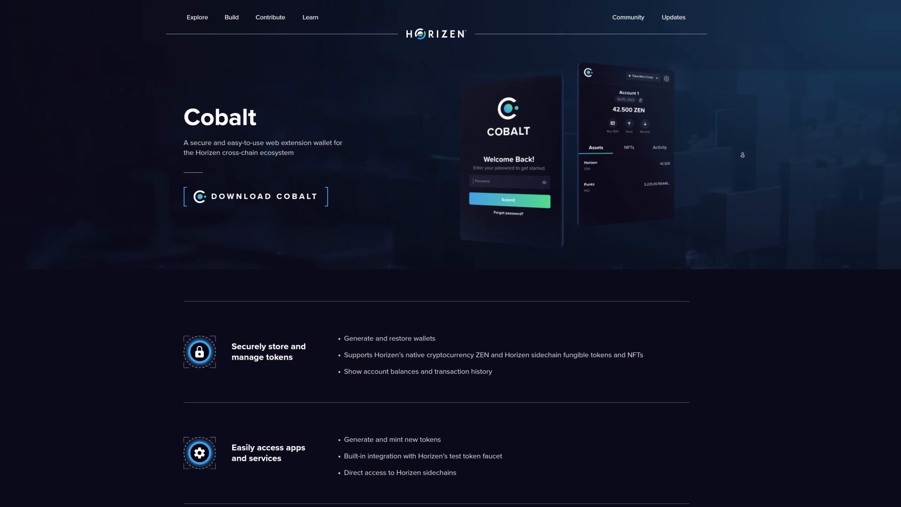
pyautogui.scroll(-3)
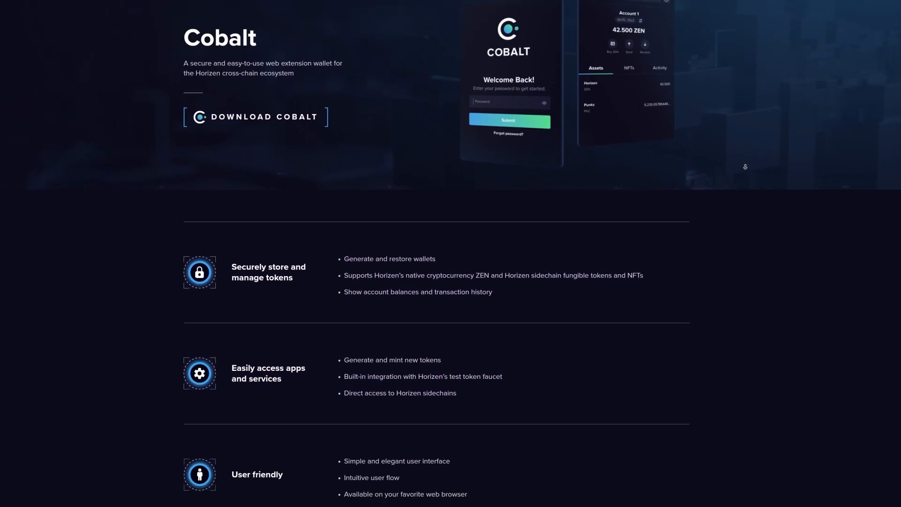
pyautogui.scroll(-3)
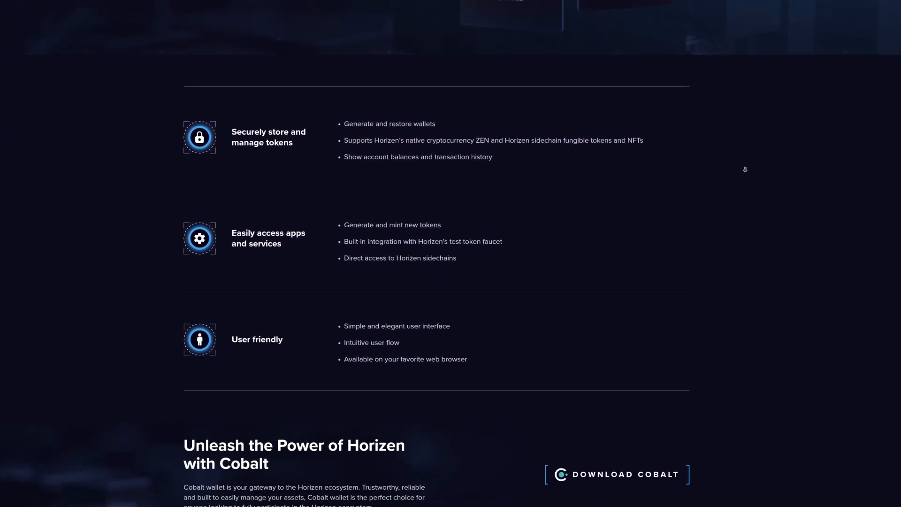
pyautogui.scroll(-3)
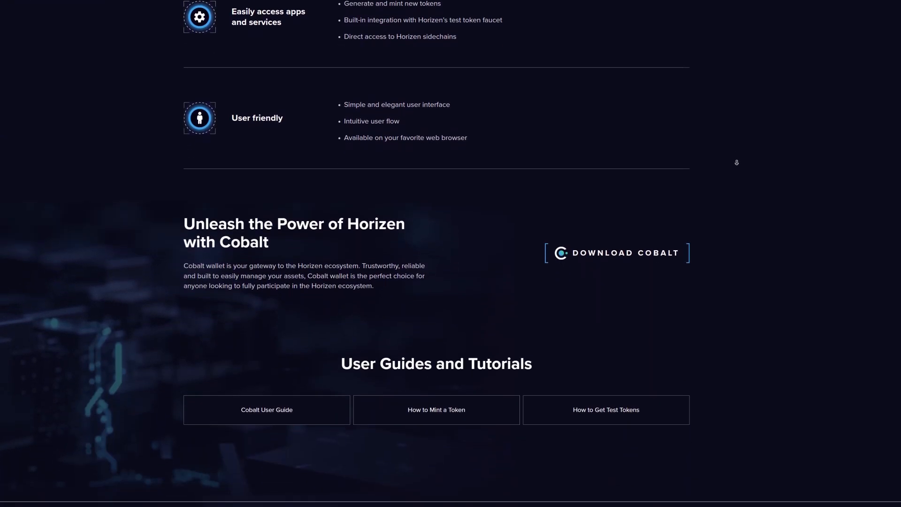
pyautogui.scroll(-3)
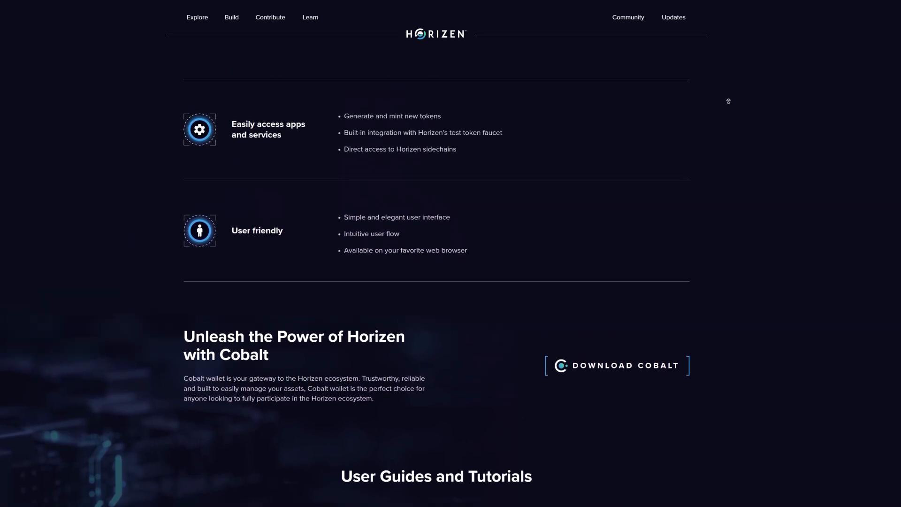
pyautogui.scroll(3)
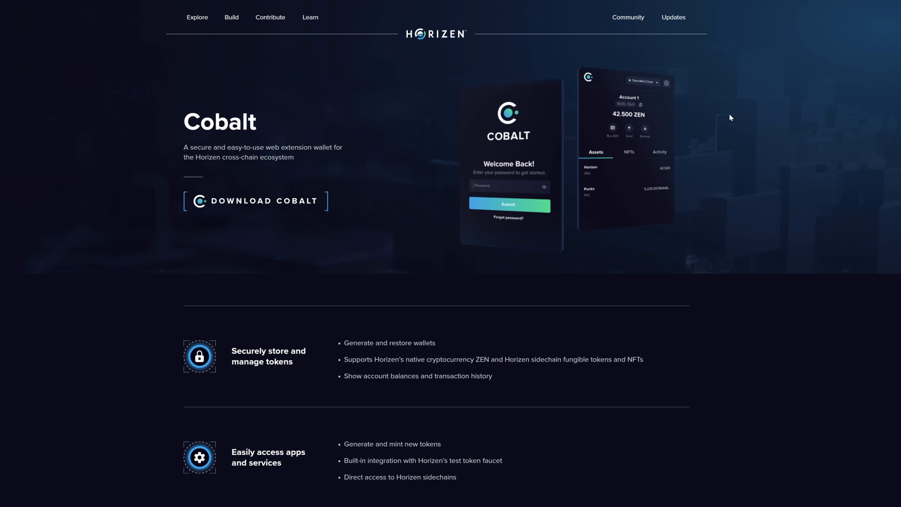
pyautogui.click(256, 201)
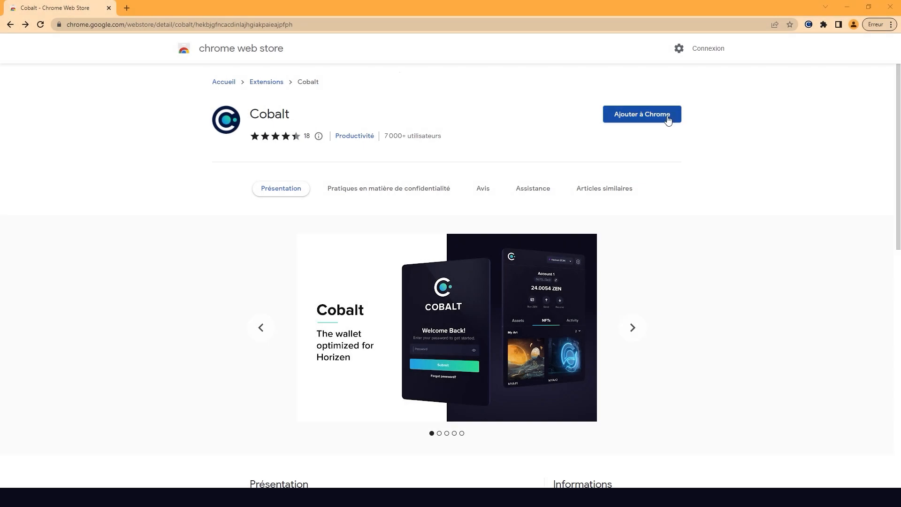
# - Add the Cobalt extension to Chrome and launch it from the toolbar
pyautogui.click(643, 114)
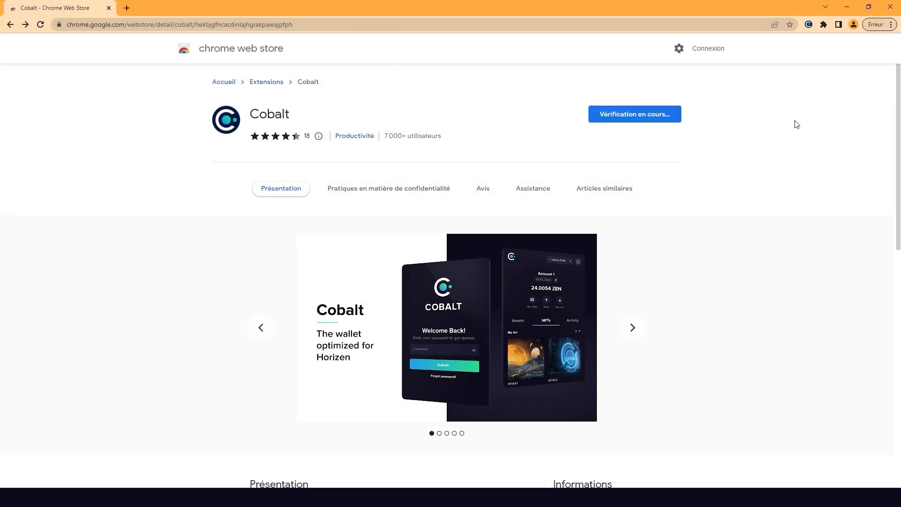
pyautogui.click(604, 189)
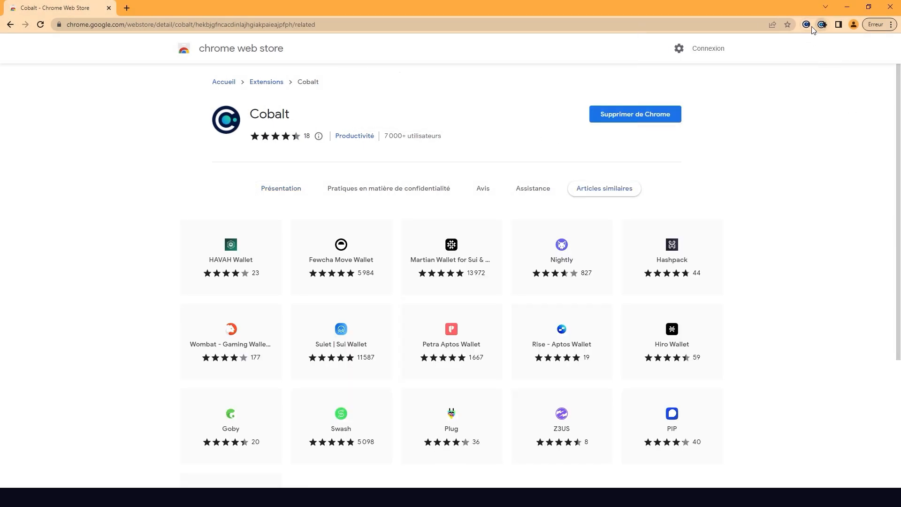
pyautogui.click(826, 25)
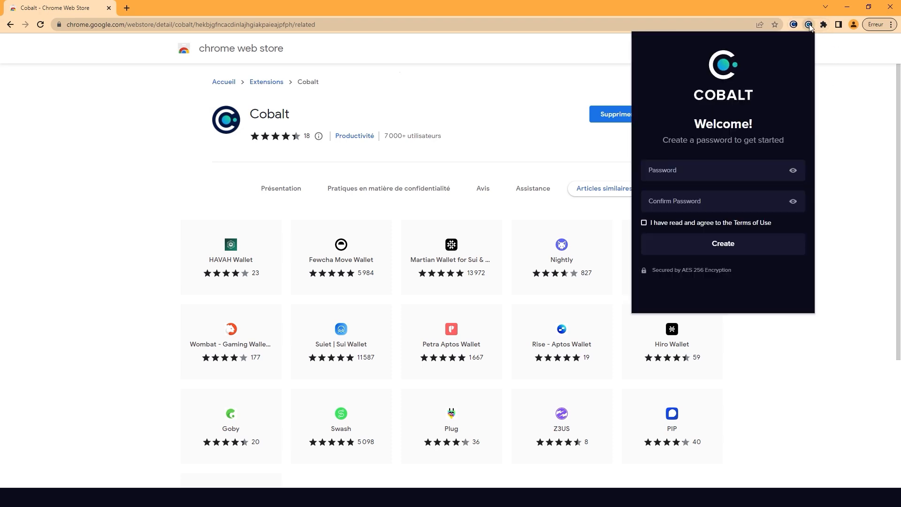
# - Search 'password generator' in a new tab and go to the Strong Random Password Generator site
pyautogui.click(699, 172)
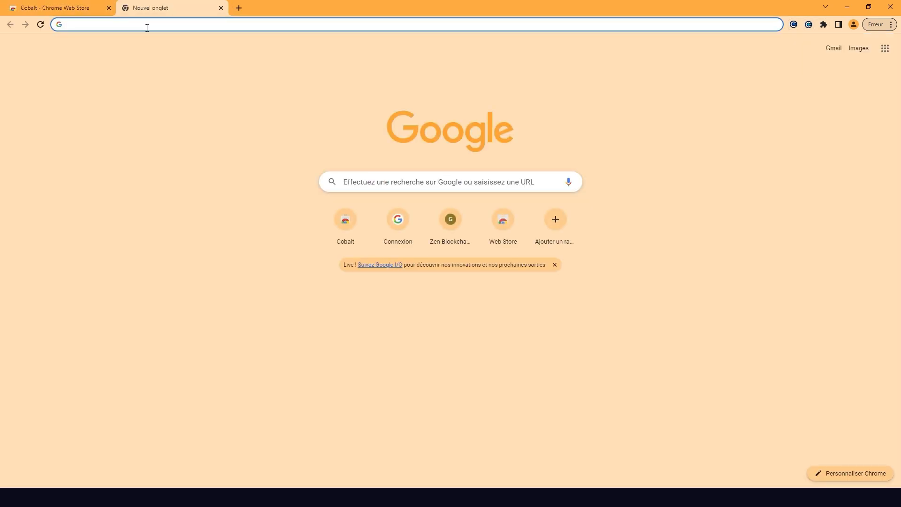
pyautogui.write('password generator')
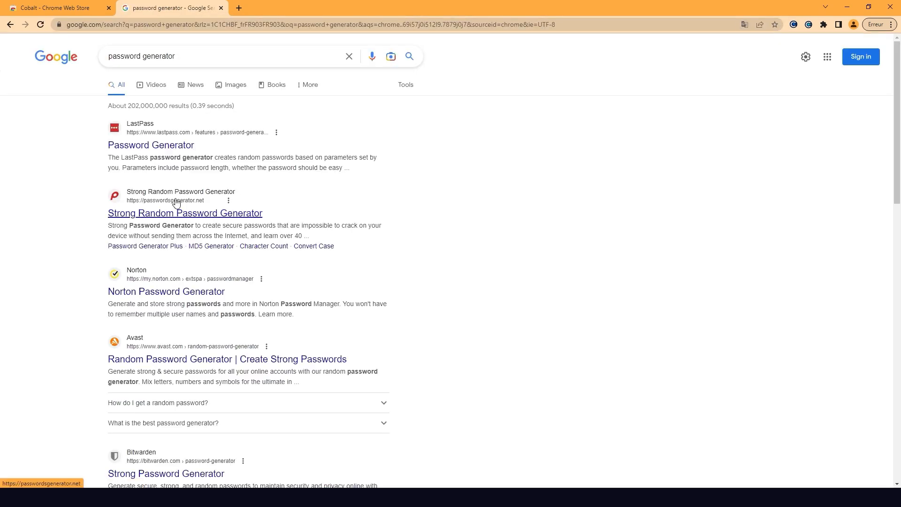
pyautogui.click(185, 213)
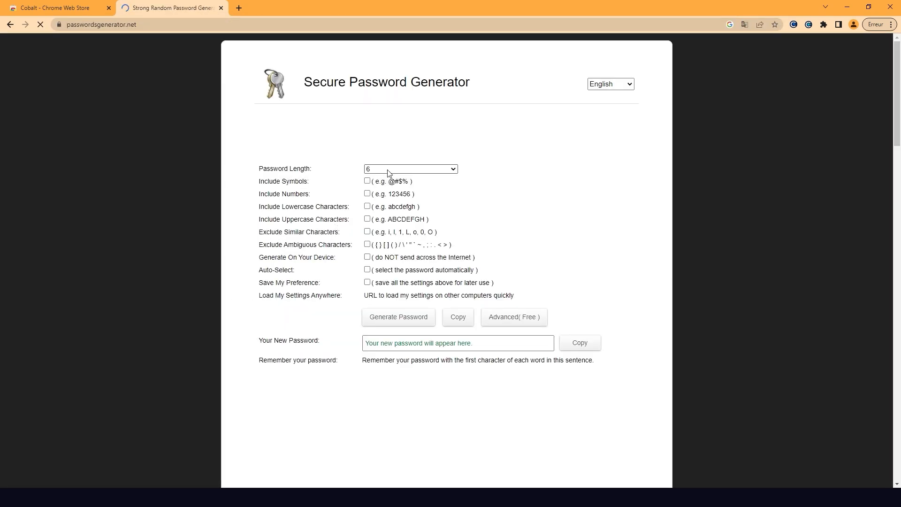
# - Set the generated password length to 30 and adjust the included character options
pyautogui.click(410, 169)
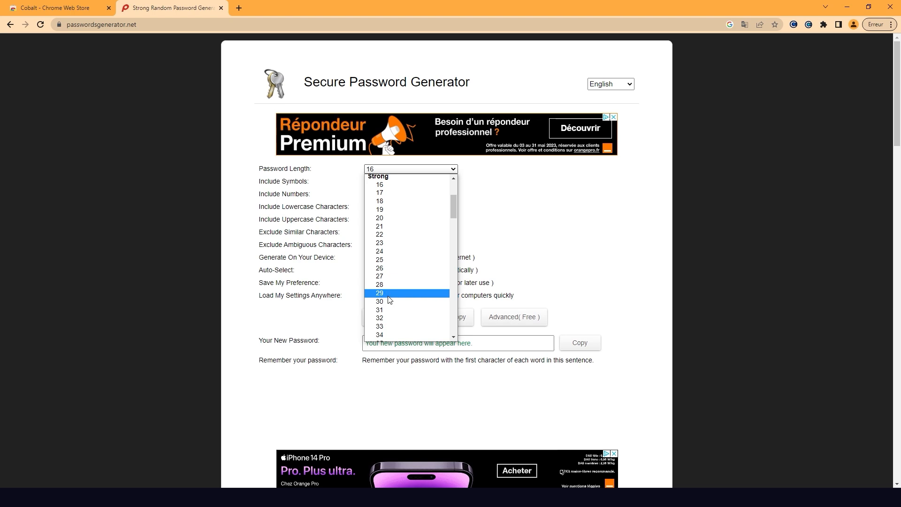
pyautogui.click(380, 301)
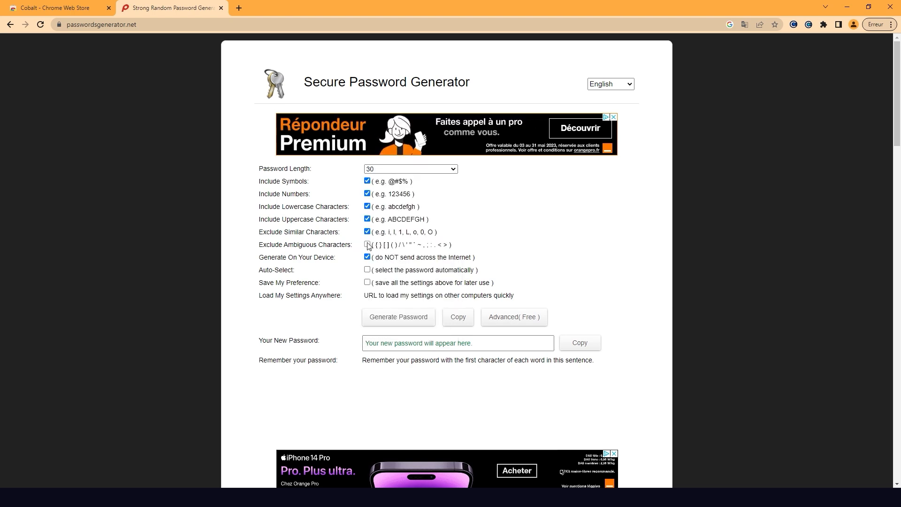
pyautogui.click(366, 245)
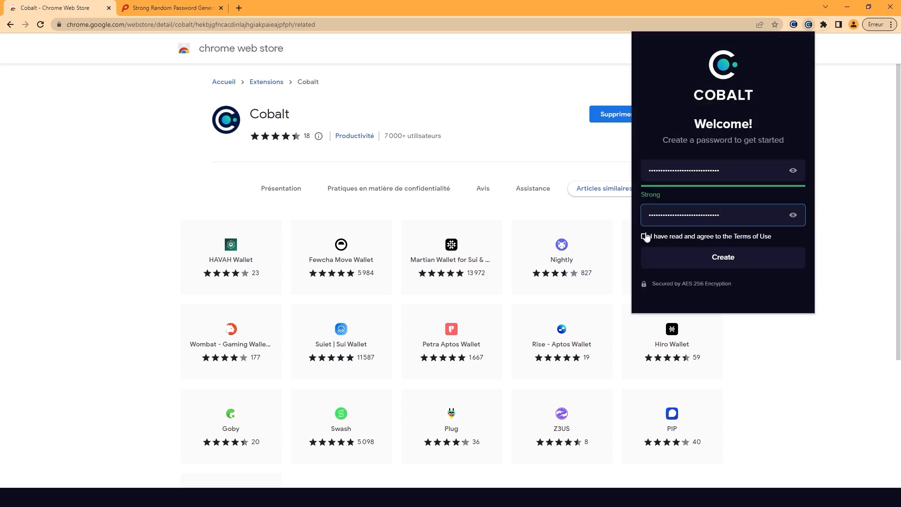
# - Accept the Terms of Use and create the password, starting a new wallet
pyautogui.click(723, 257)
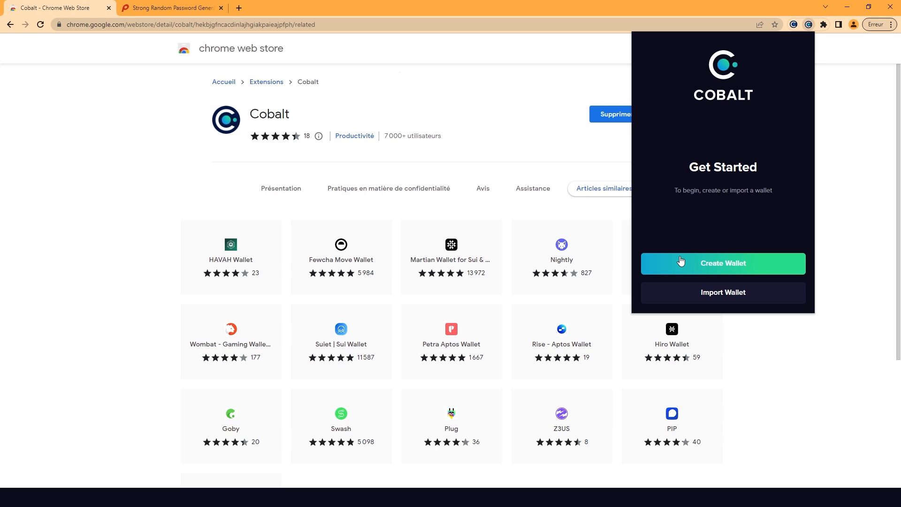
pyautogui.click(723, 263)
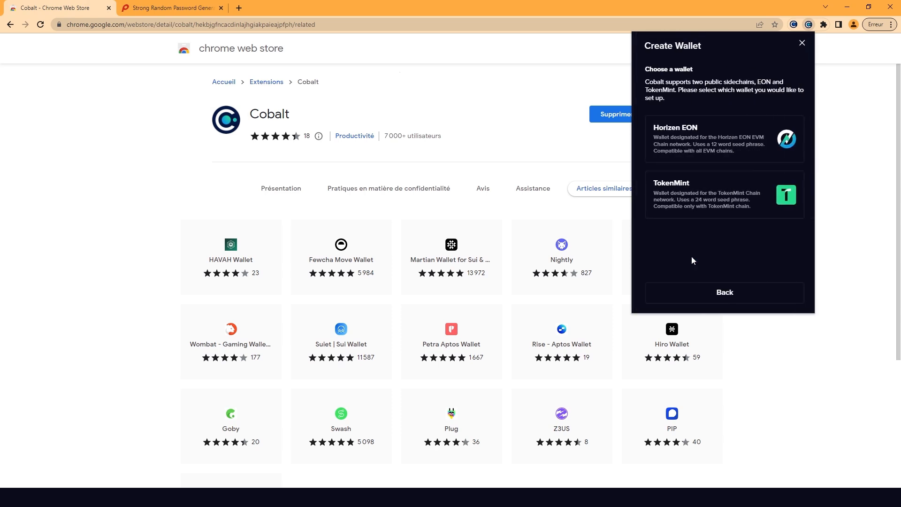
pyautogui.moveTo(719, 265)
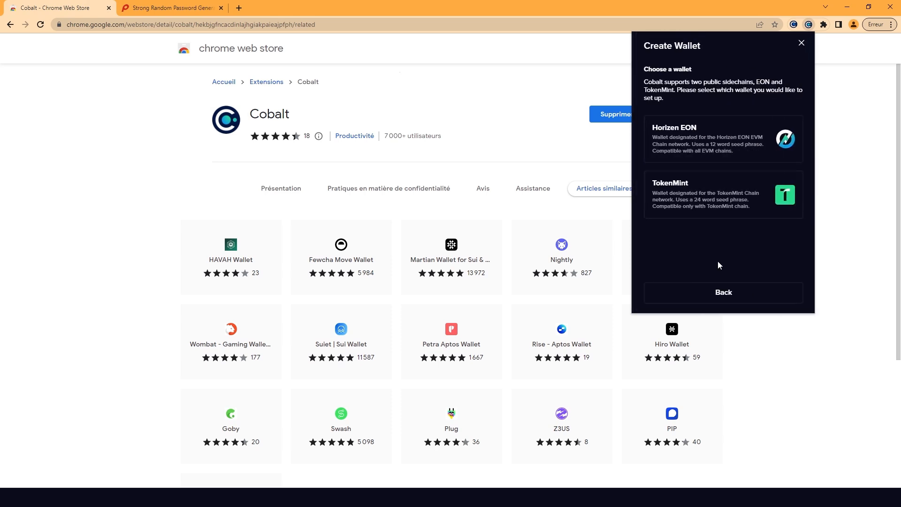
pyautogui.moveTo(733, 254)
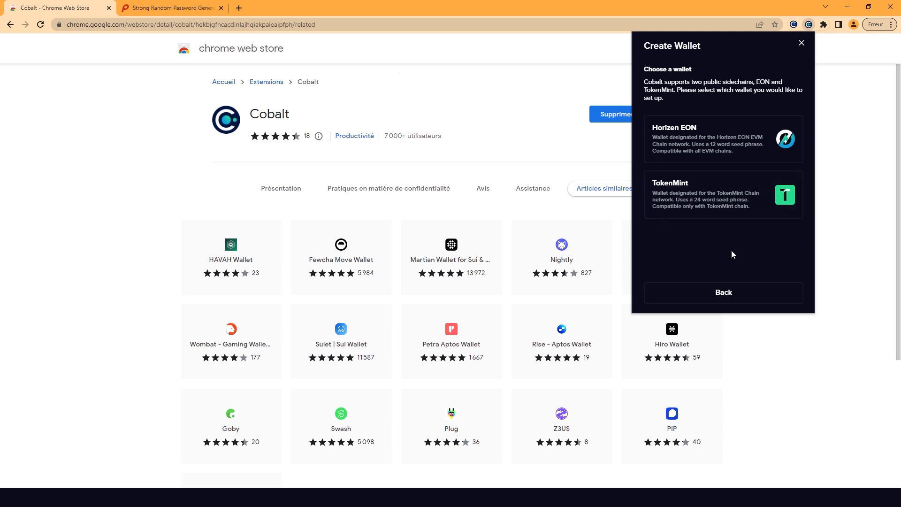
pyautogui.moveTo(730, 149)
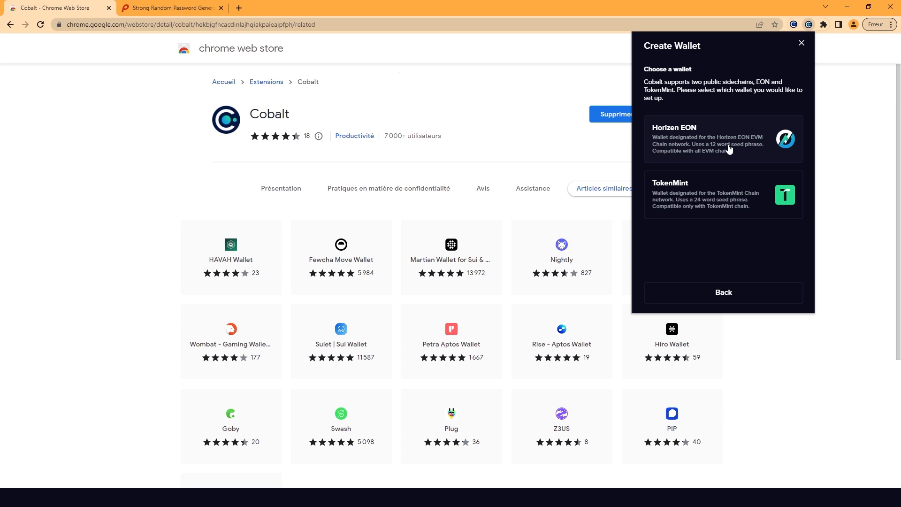
# - Create a Horizen EON wallet named 'My Horizen EON' and continue past its seed phrase
pyautogui.click(724, 139)
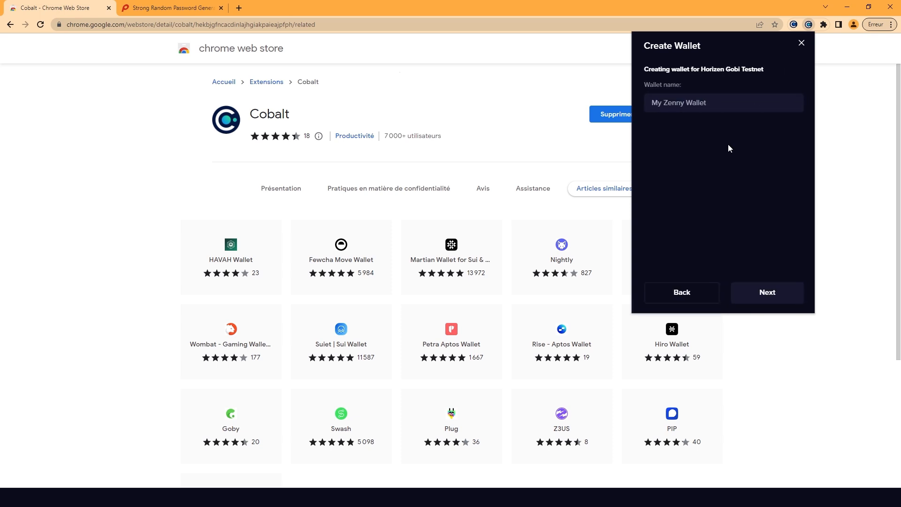
pyautogui.write('My Horizen EON')
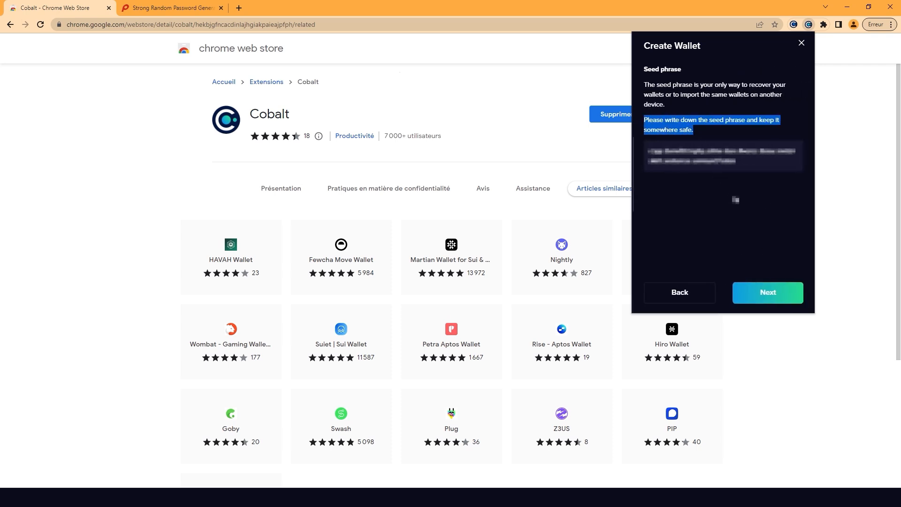
pyautogui.click(768, 293)
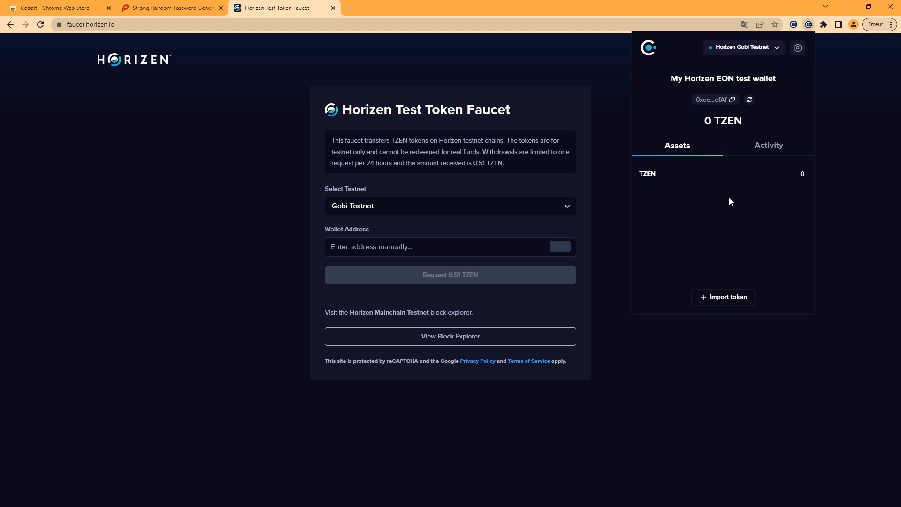
pyautogui.moveTo(738, 109)
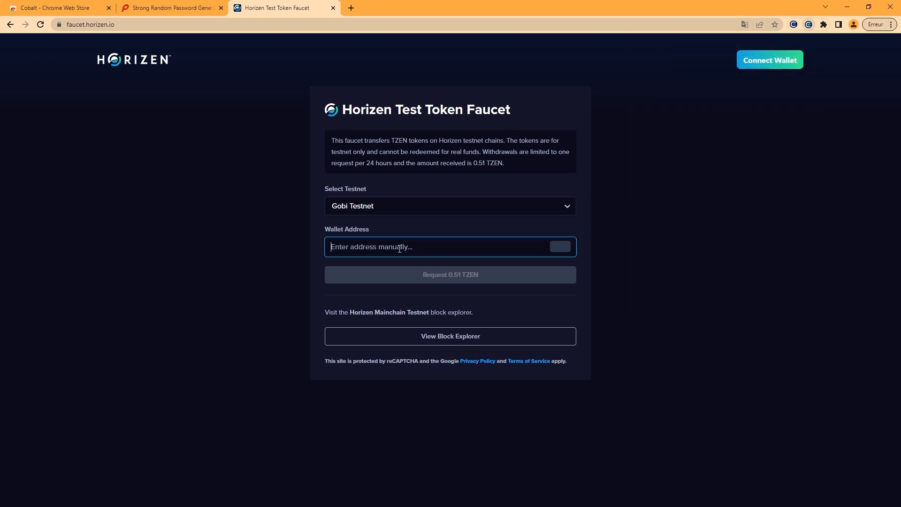
# - Enter the wallet address in the faucet and request 0.51 TZEN on Gobi Testnet
pyautogui.click(450, 275)
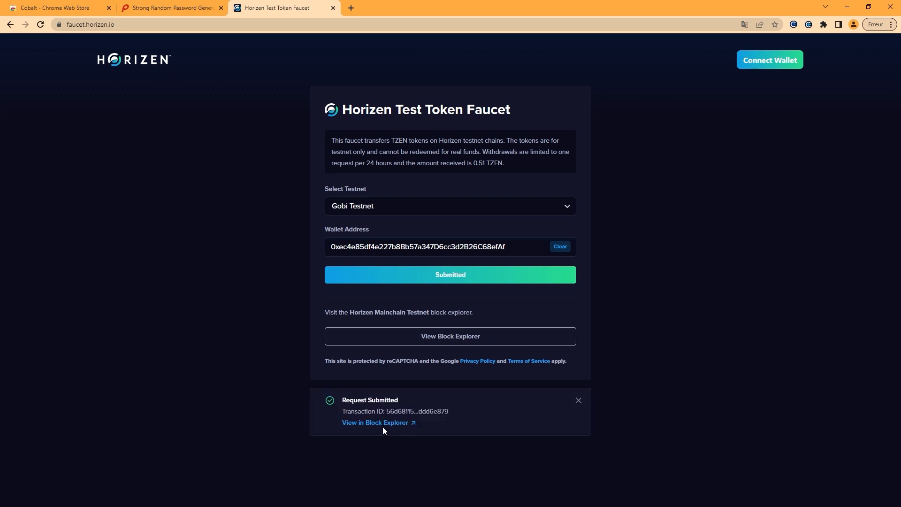
pyautogui.click(375, 423)
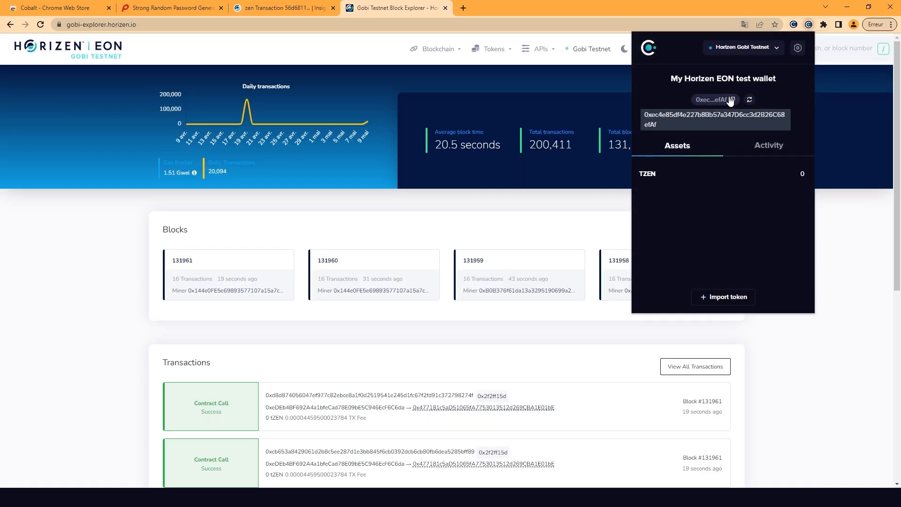
# - Copy the wallet address and go to the Love Token page from its transfer
pyautogui.click(731, 99)
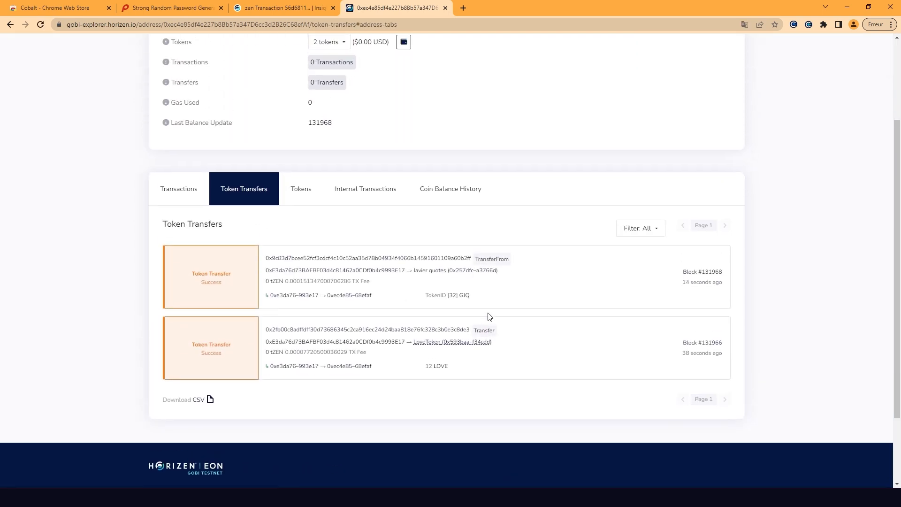
pyautogui.click(452, 342)
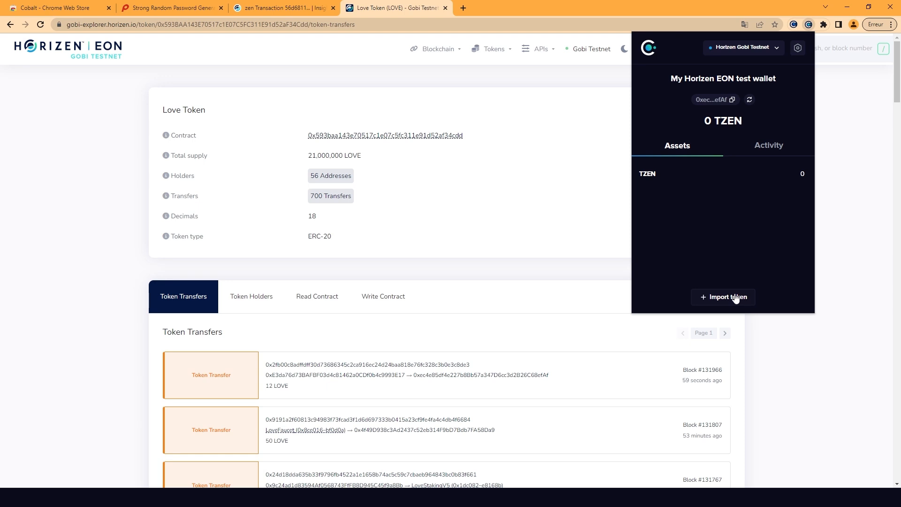
# - Import the LOVE token into the wallet, acknowledging the verification warning
pyautogui.click(723, 297)
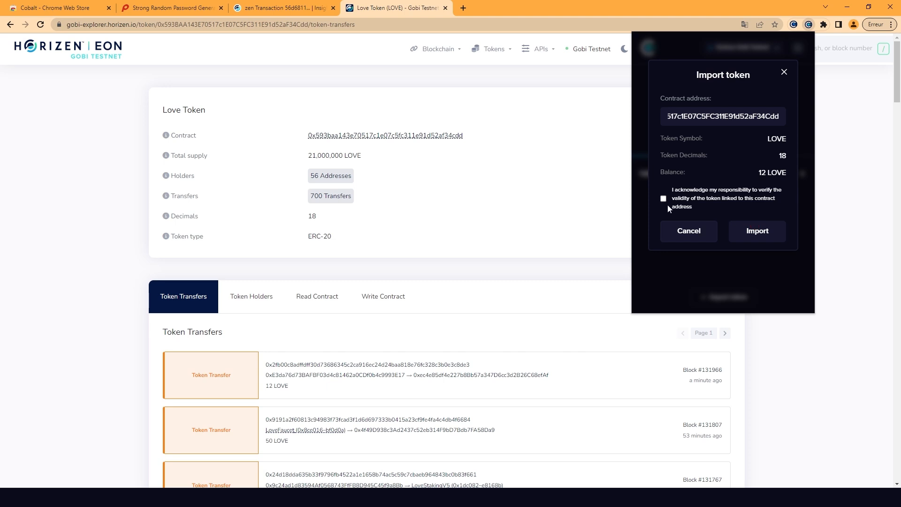
pyautogui.click(664, 198)
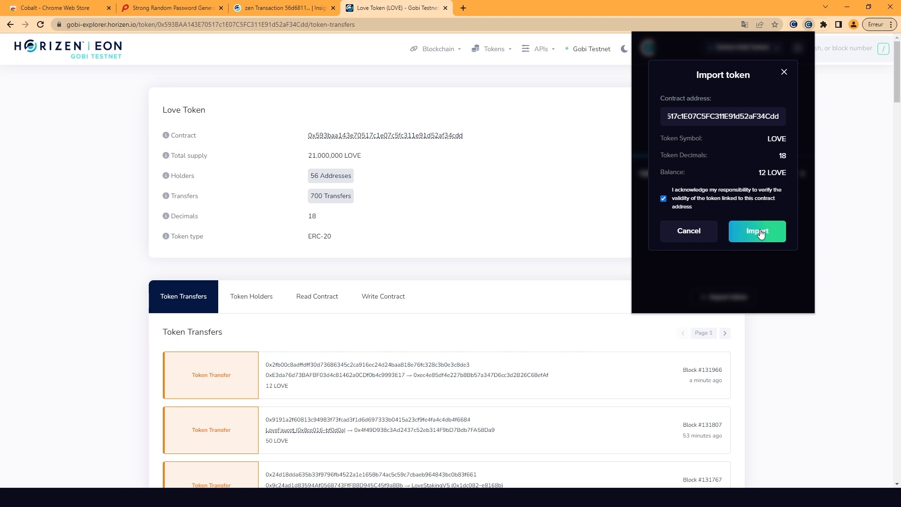
pyautogui.click(758, 231)
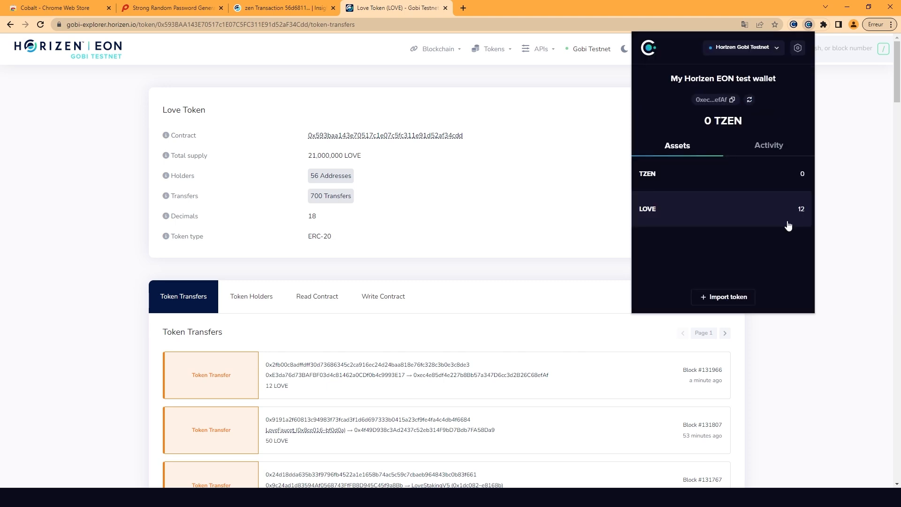
pyautogui.moveTo(617, 262)
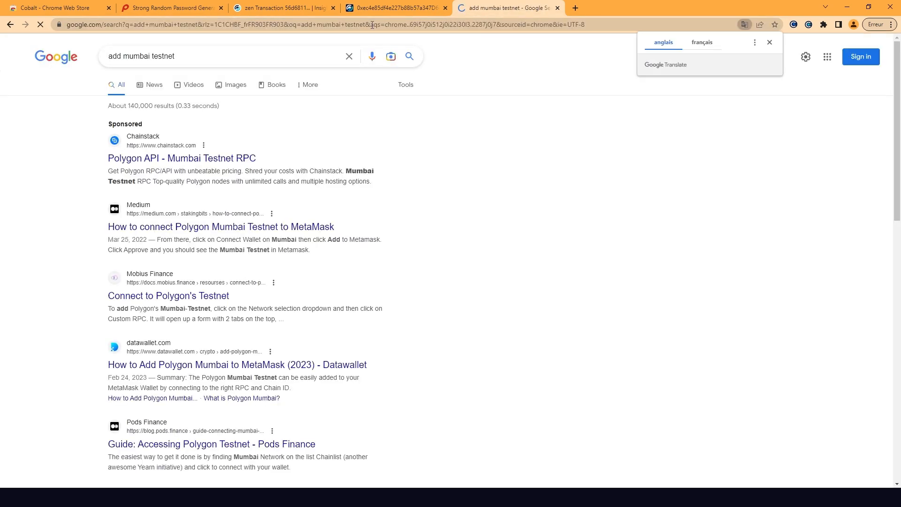
# - View the Medium article's Mumbai network details and bring up the Cobalt wallet beside it
pyautogui.click(220, 227)
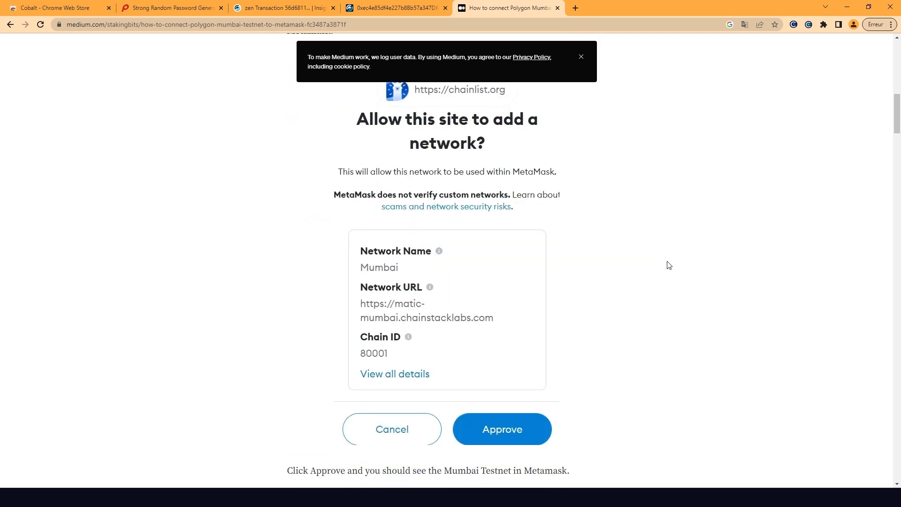
pyautogui.scroll(-3)
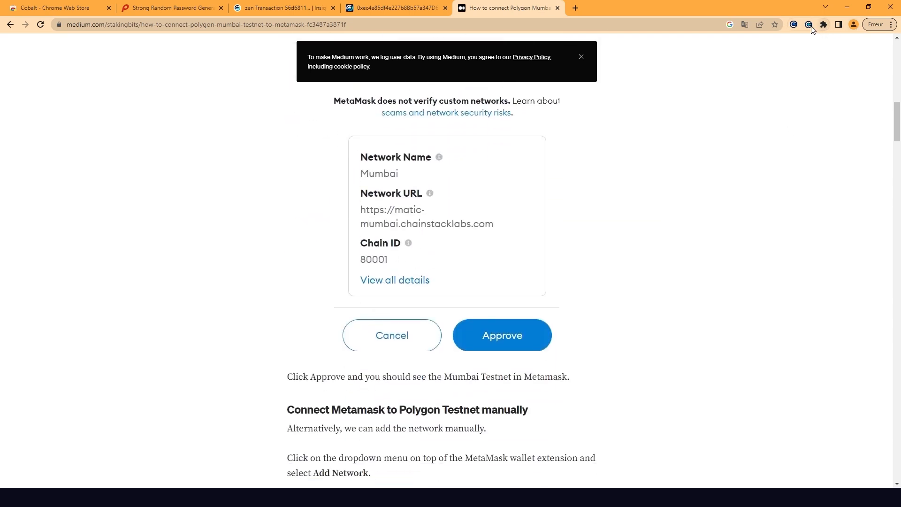
pyautogui.click(794, 24)
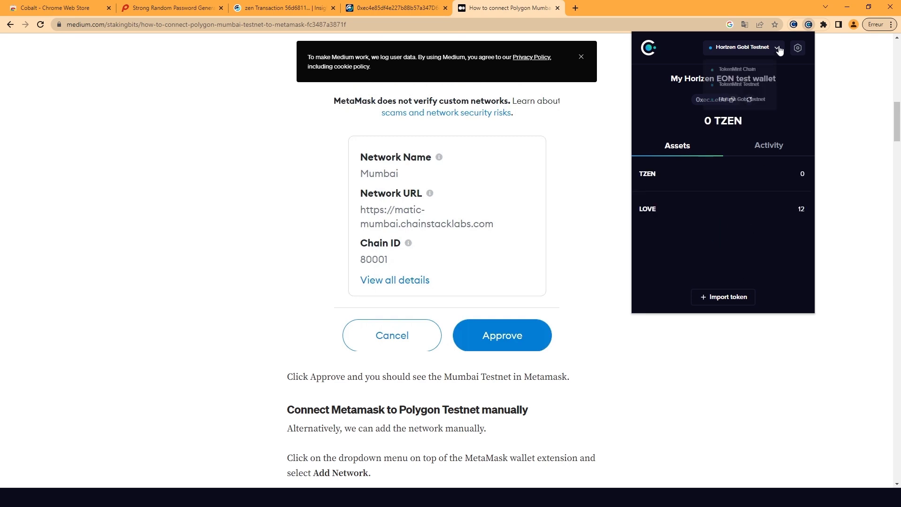
# - Start a custom network in Settings named Mumbai with chain ID 80001
pyautogui.click(780, 47)
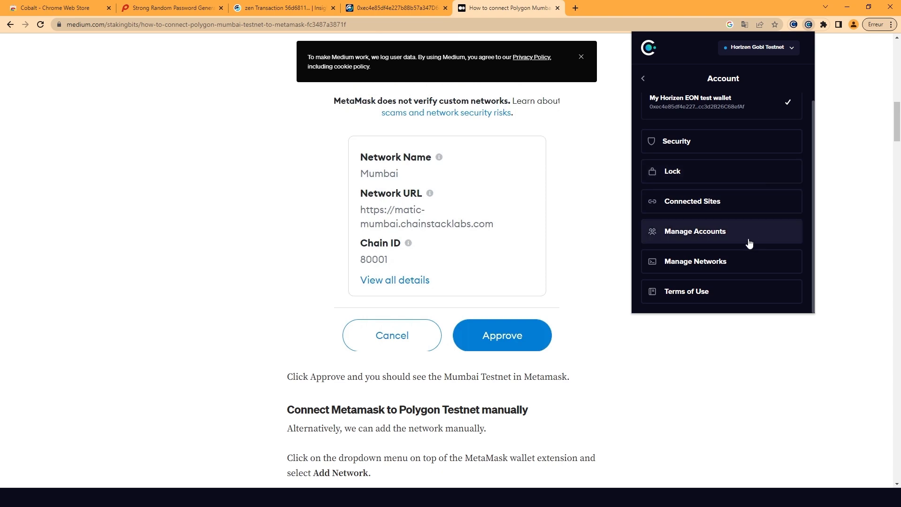
pyautogui.click(722, 261)
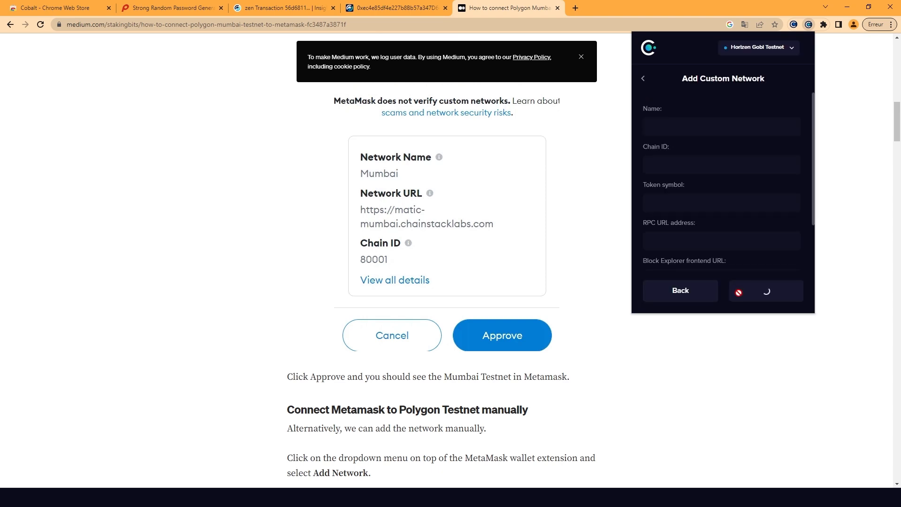
pyautogui.write('Mumbai')
pyautogui.write('8')
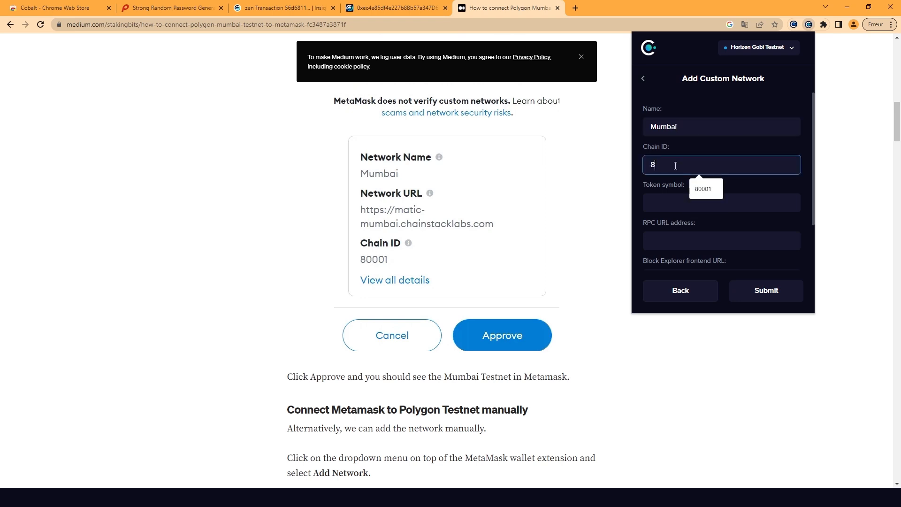
pyautogui.write('0001')
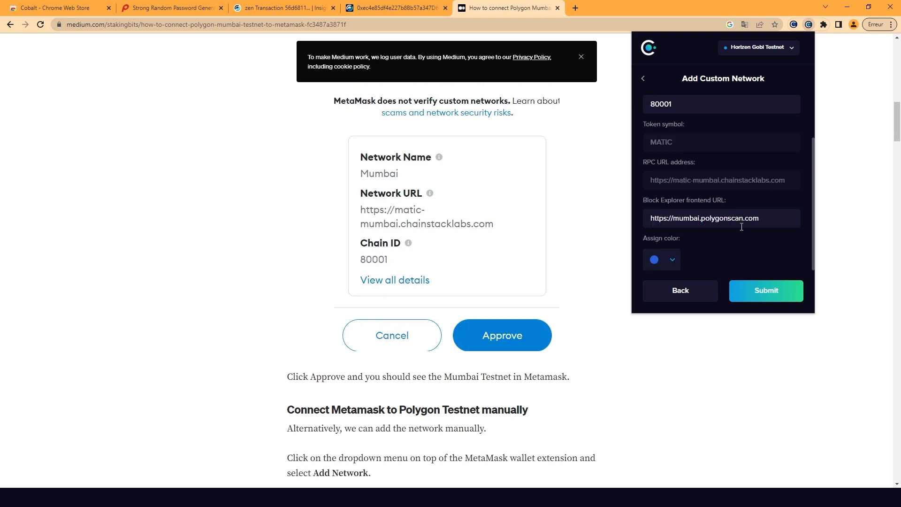
# - Give the Mumbai network a purple colour, submit it and dismiss the confirmation
pyautogui.click(662, 232)
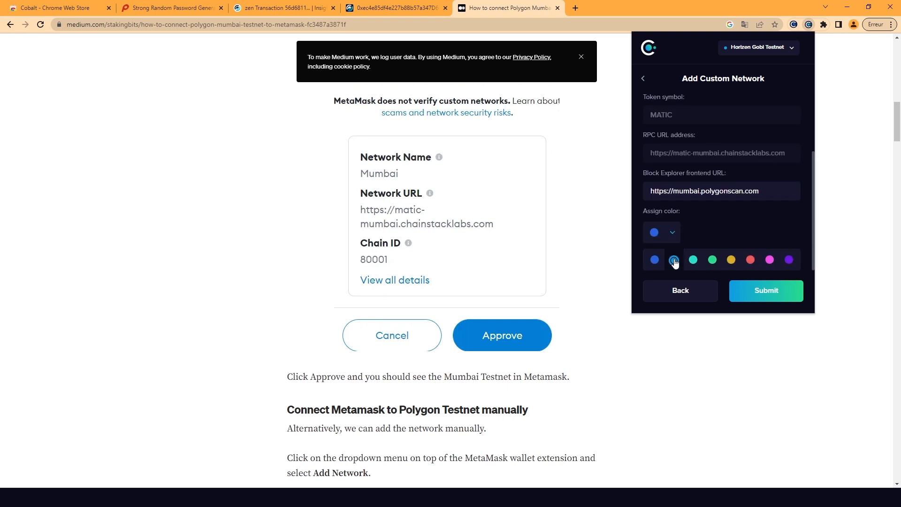
pyautogui.click(713, 259)
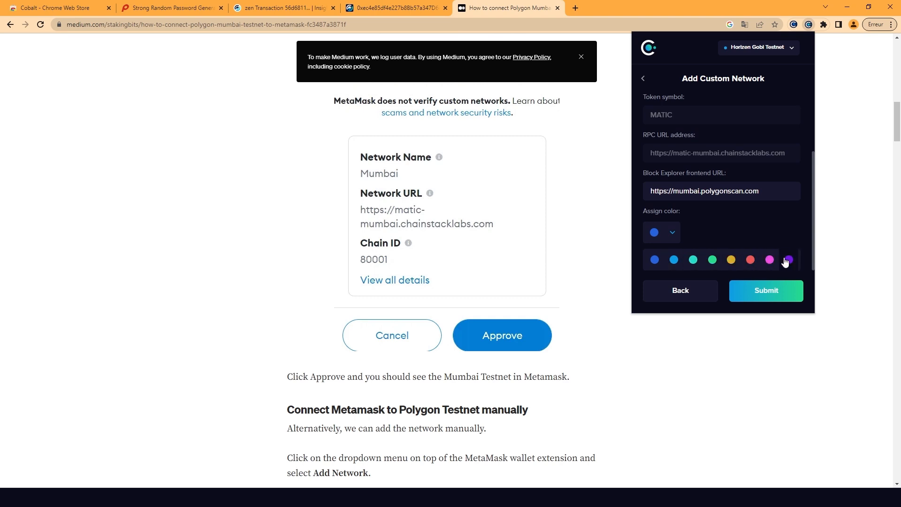
pyautogui.click(767, 290)
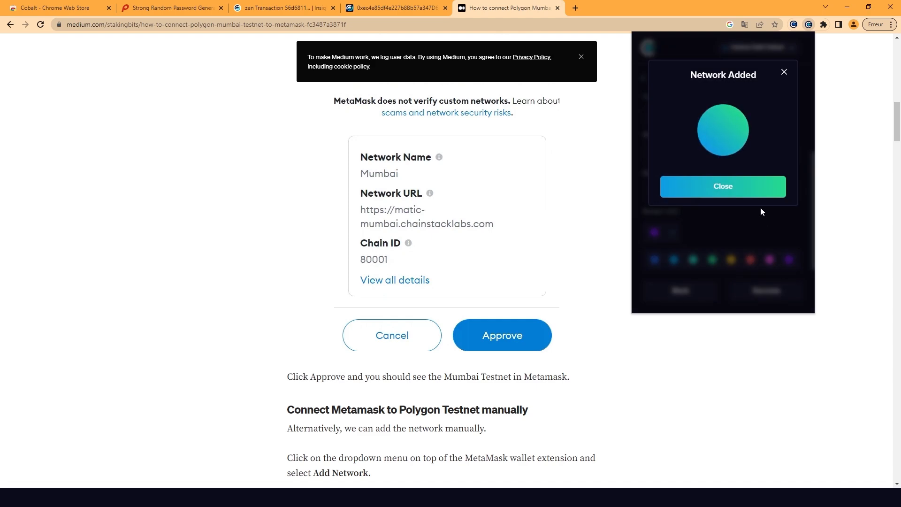
pyautogui.click(723, 186)
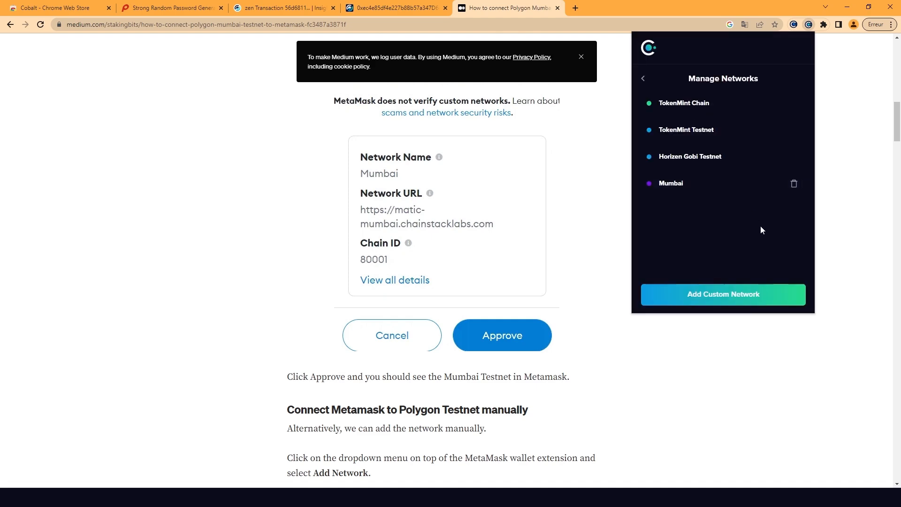
pyautogui.click(282, 8)
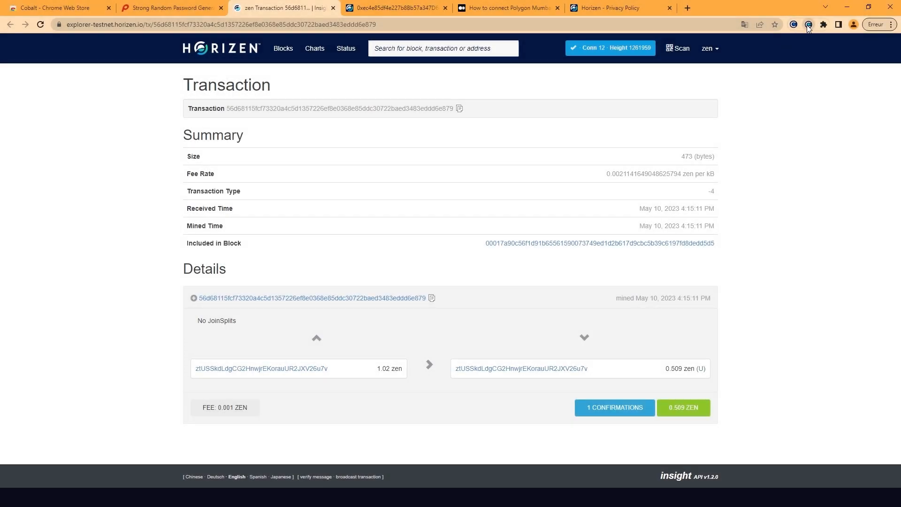
# - Start a LOVE transfer in Cobalt and fill in the recipient's wallet address
pyautogui.click(809, 24)
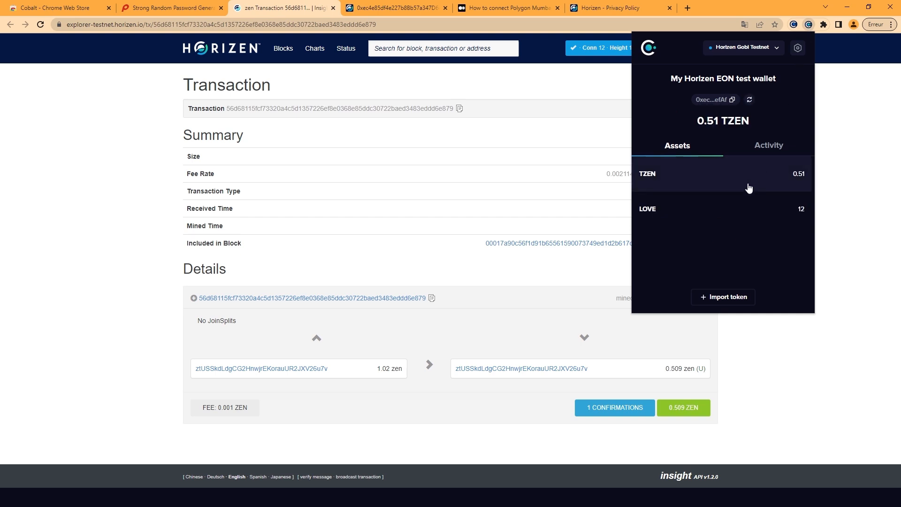
pyautogui.click(723, 209)
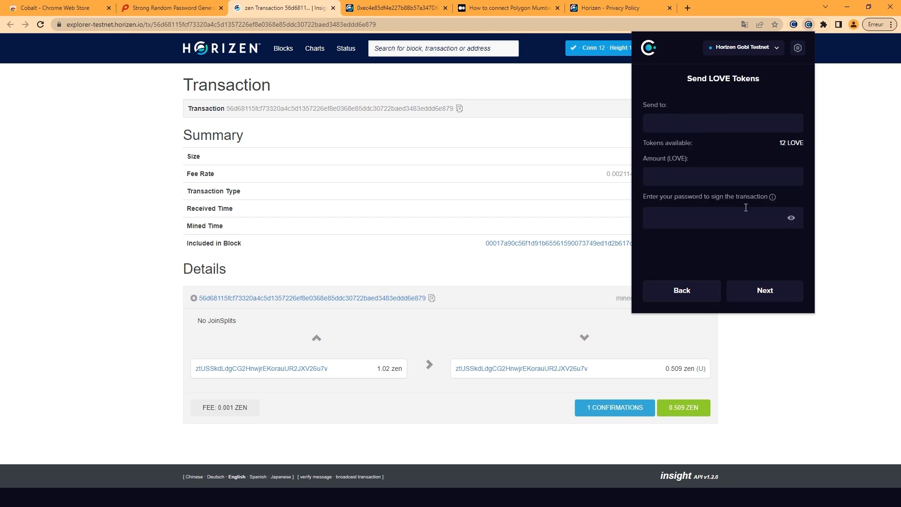
pyautogui.click(723, 123)
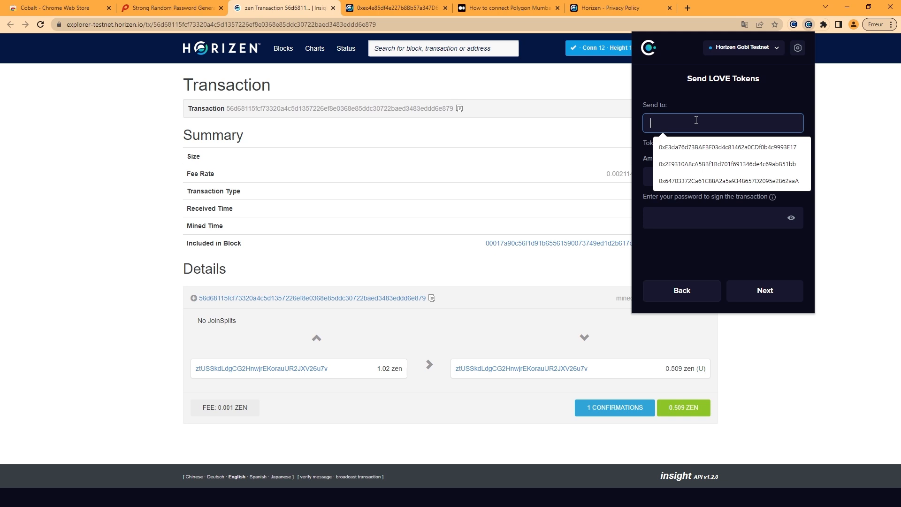
pyautogui.click(732, 147)
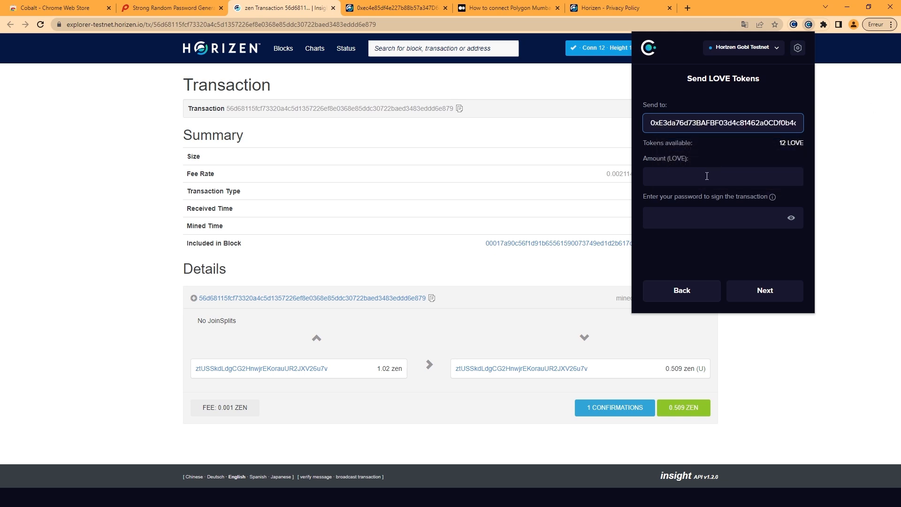
# - Send 10 LOVE to the recipient after reviewing the transfer
pyautogui.write('10.000000000000000000')
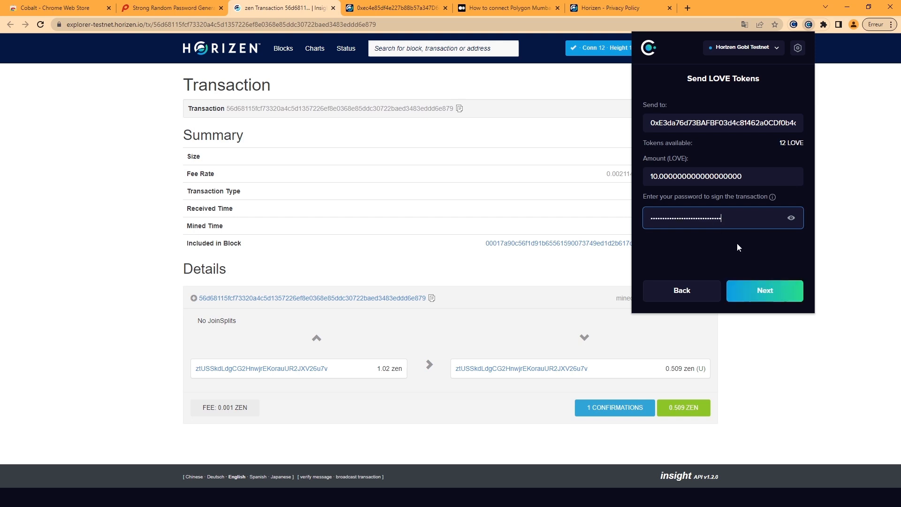
pyautogui.click(765, 291)
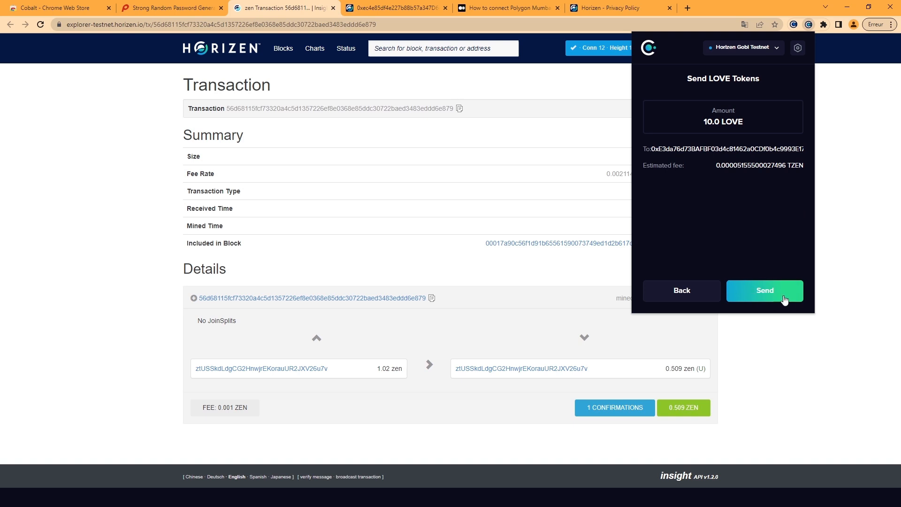
pyautogui.click(765, 291)
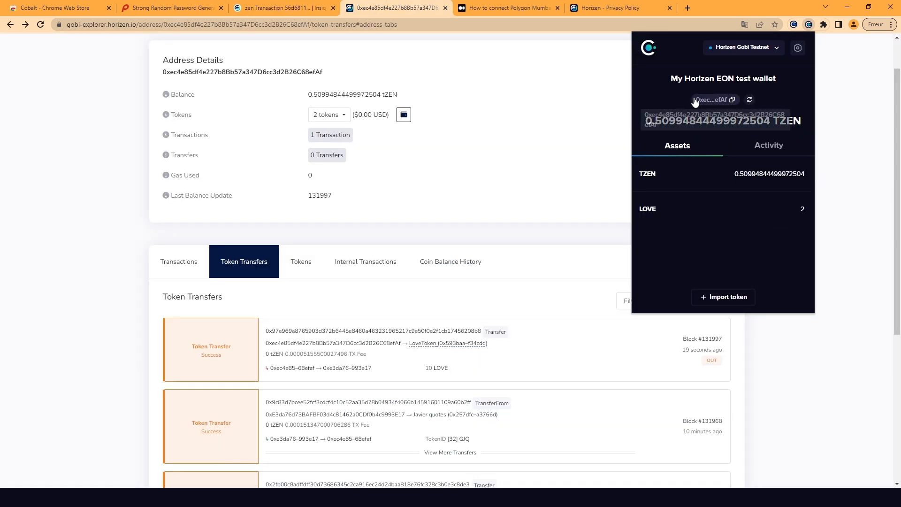
pyautogui.moveTo(770, 164)
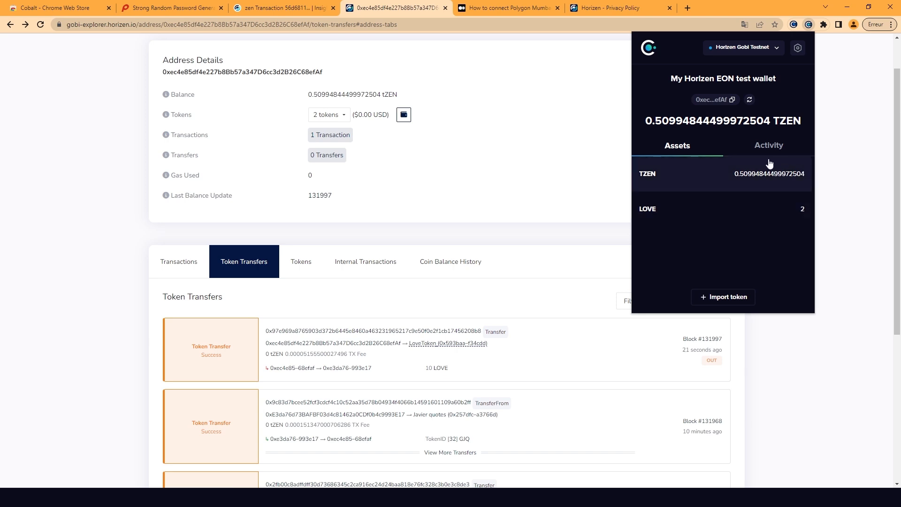